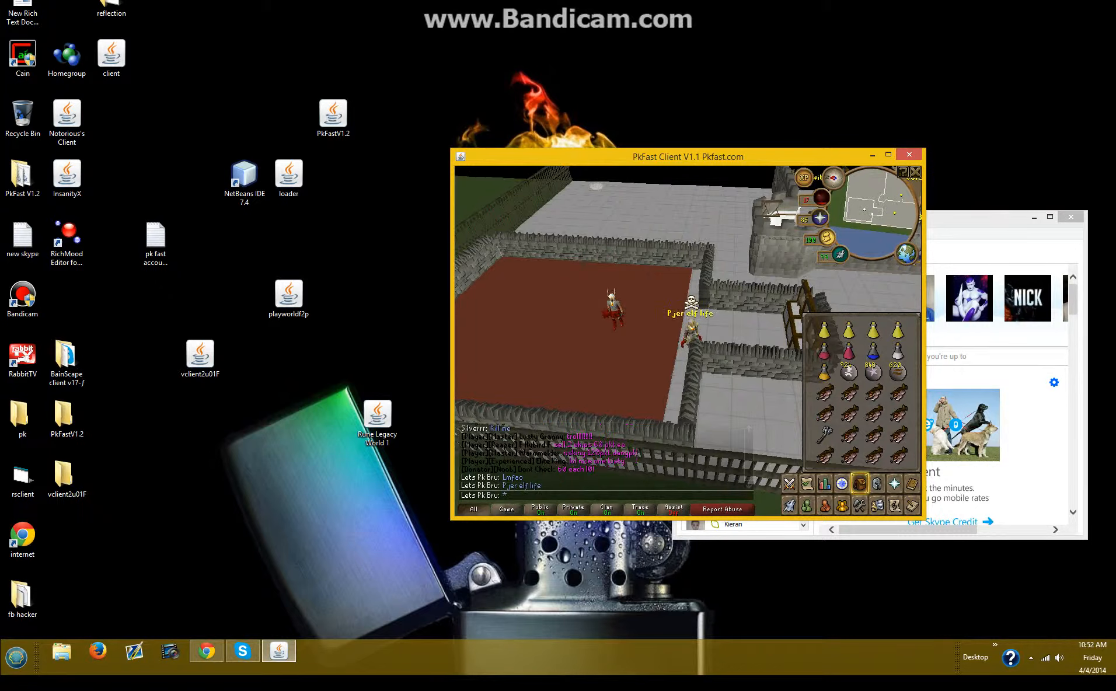
Cast home teleport from the spellbook and bring up the teleport wizard's destination menu.
click(912, 483)
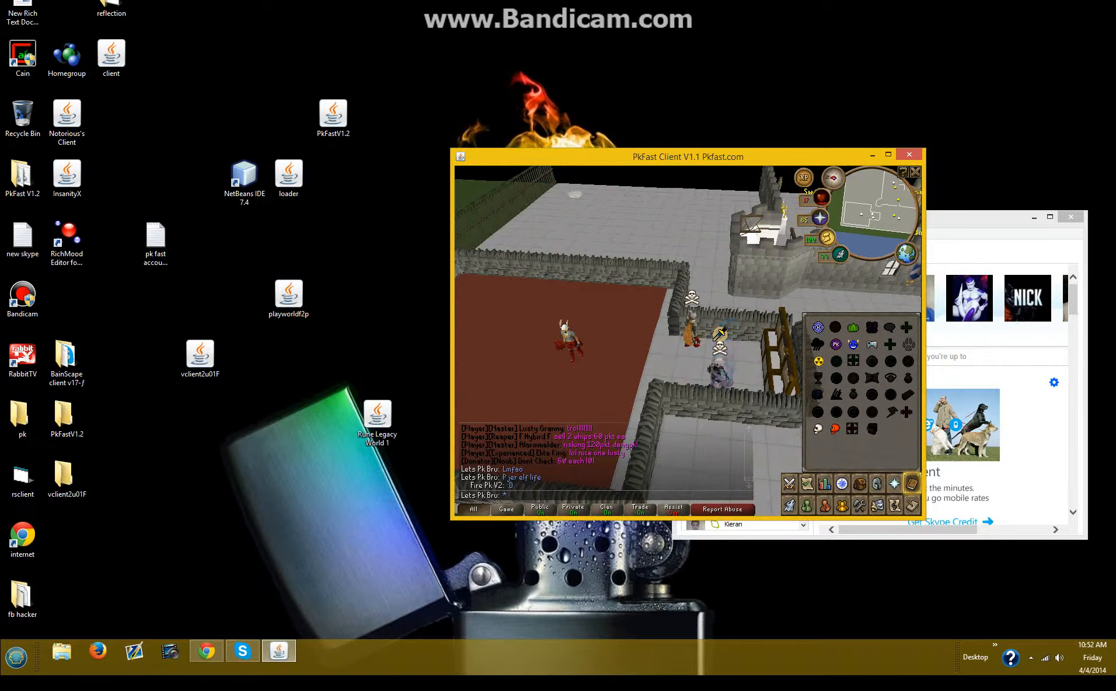
right_click(630, 344)
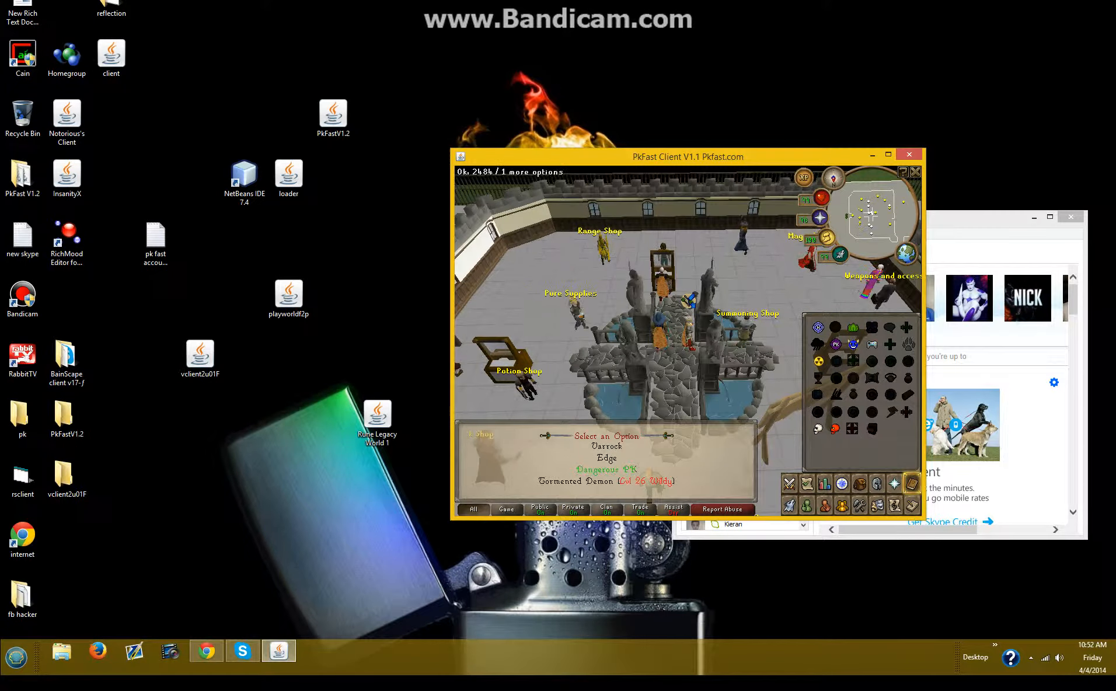
Pick Dangerous PK as the destination and accept its warning.
click(607, 469)
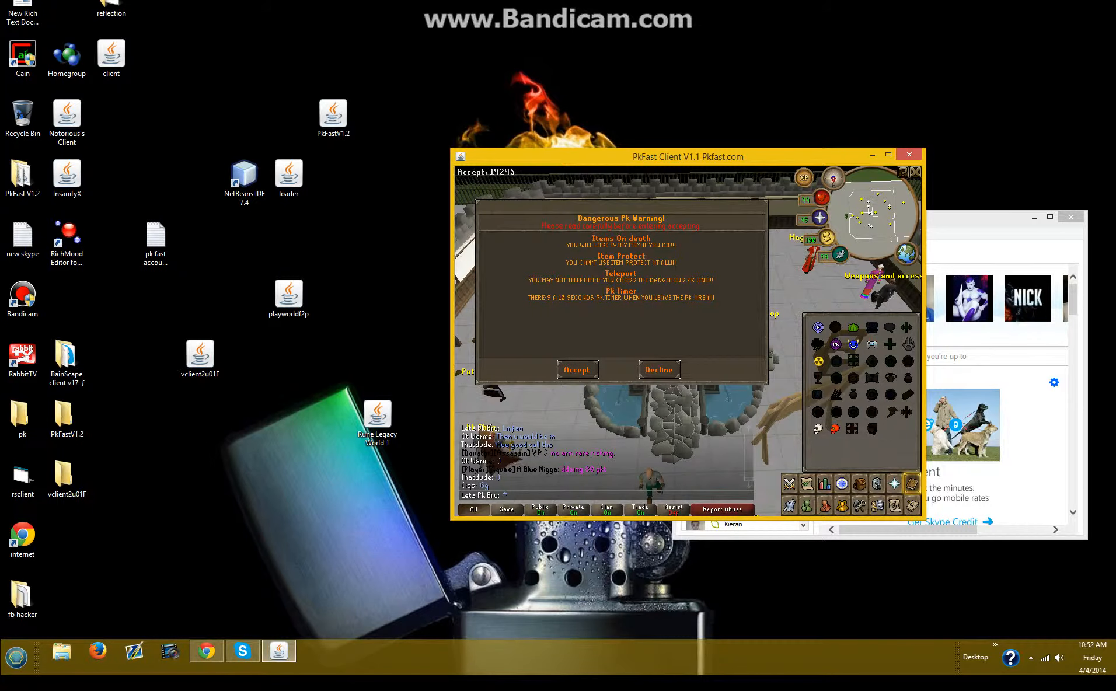
click(577, 369)
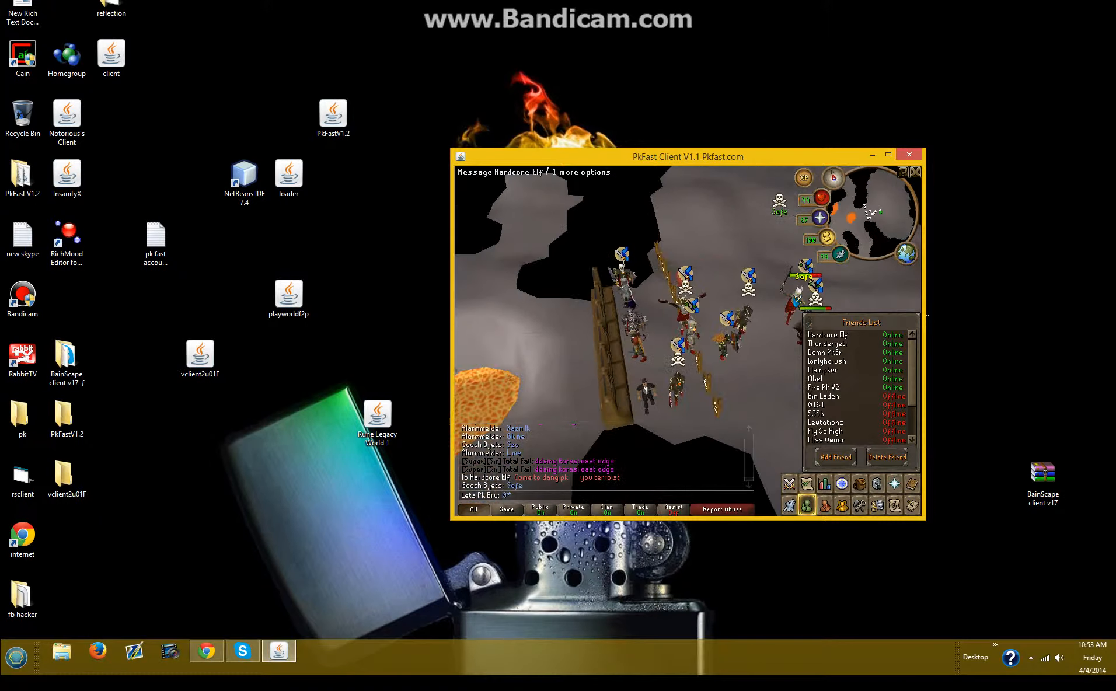
Select a friend to message, then switch to the Chrome YouTube video.
click(913, 484)
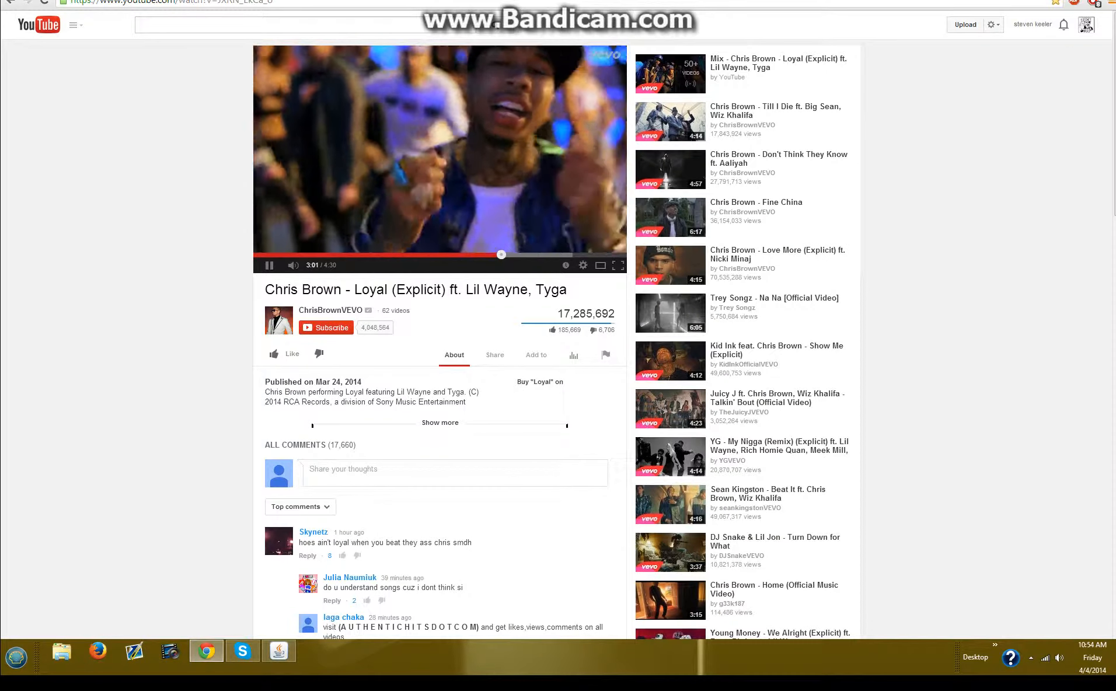
Play the Rich Homie Quan video, retry the PkFast login, and reposition its window.
click(270, 265)
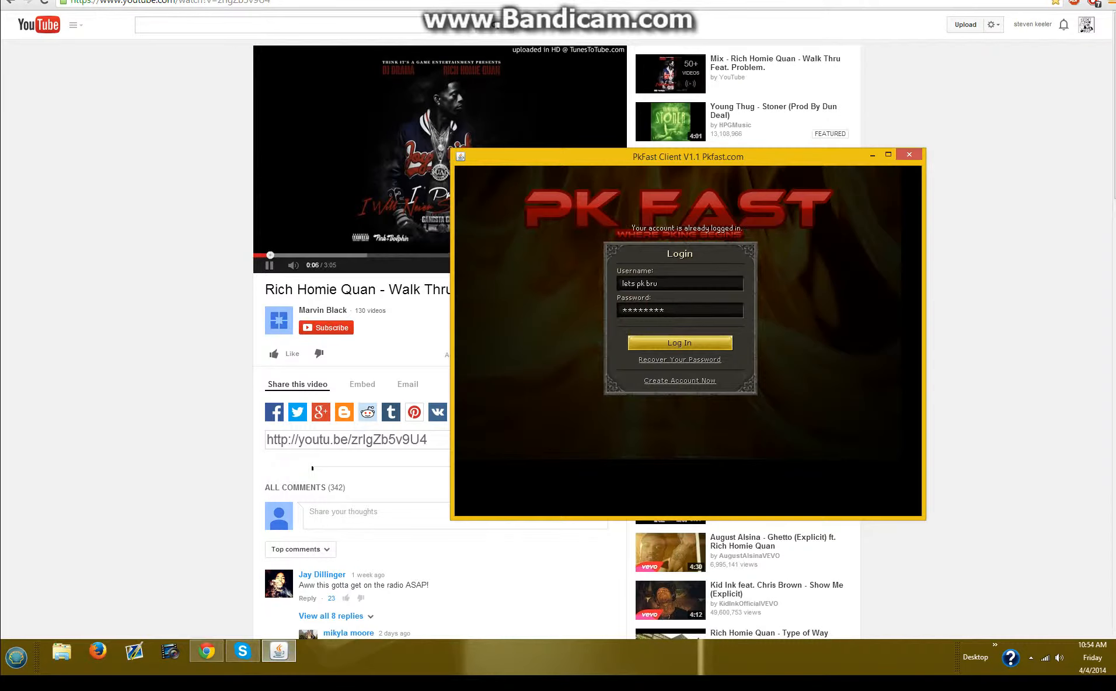
click(679, 343)
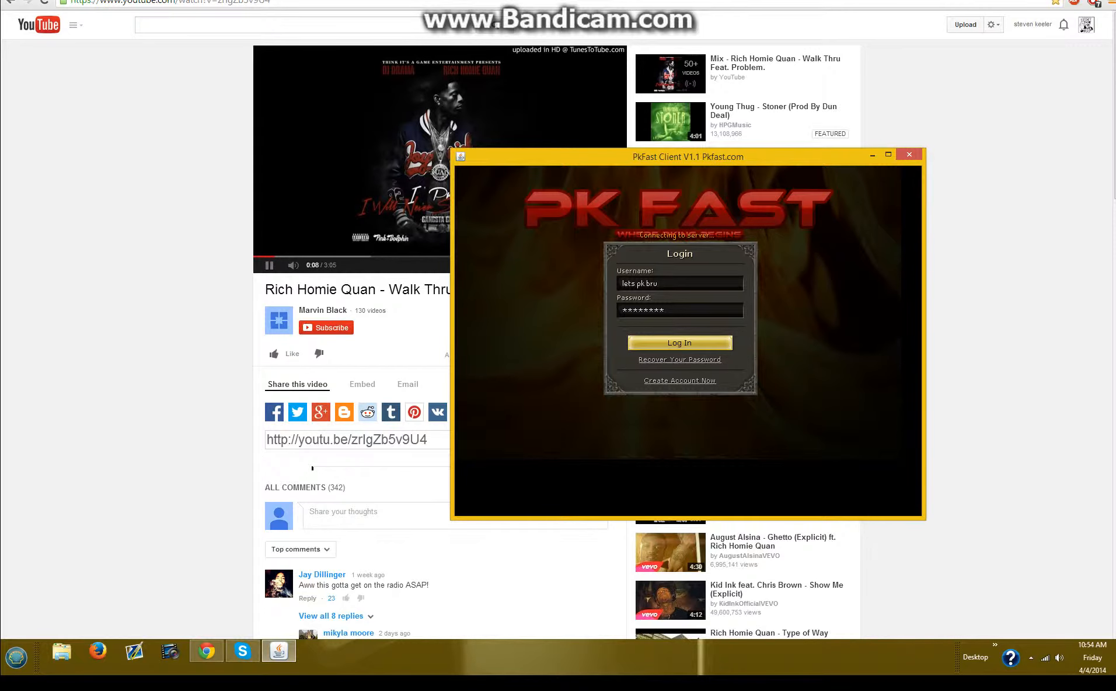
drag(687, 157, 561, 196)
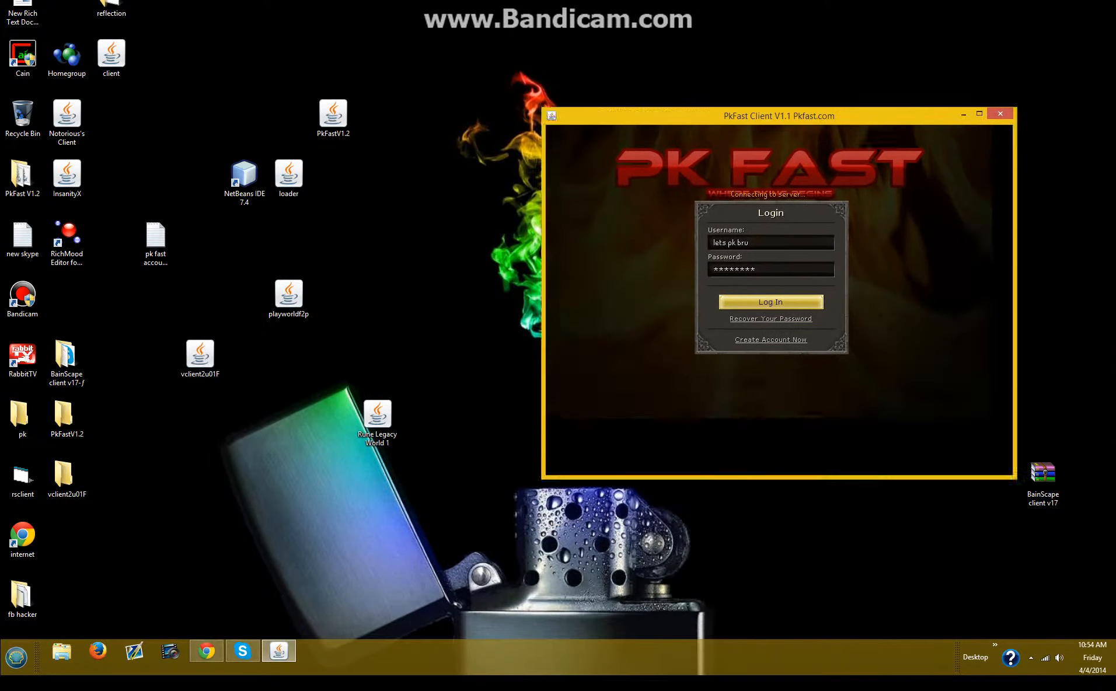
Move the client window left while logging in and reaching the Dangerous PK warning.
drag(779, 115, 494, 222)
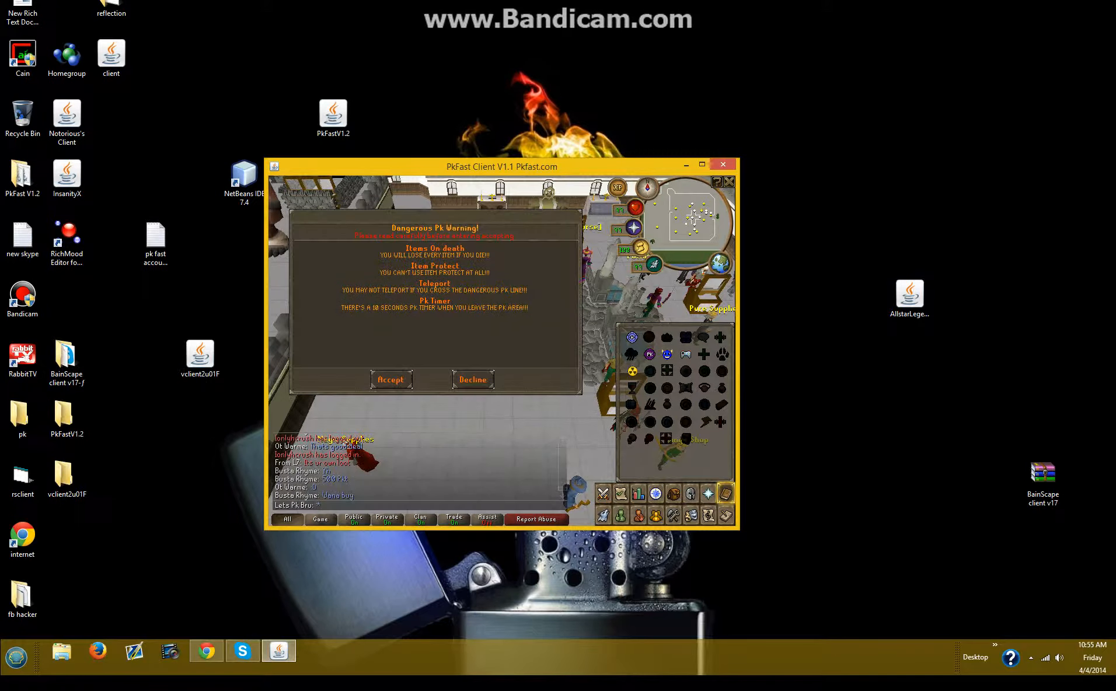
Accept the Dangerous PK warning, fight, and open the loot pile's Take options.
click(391, 379)
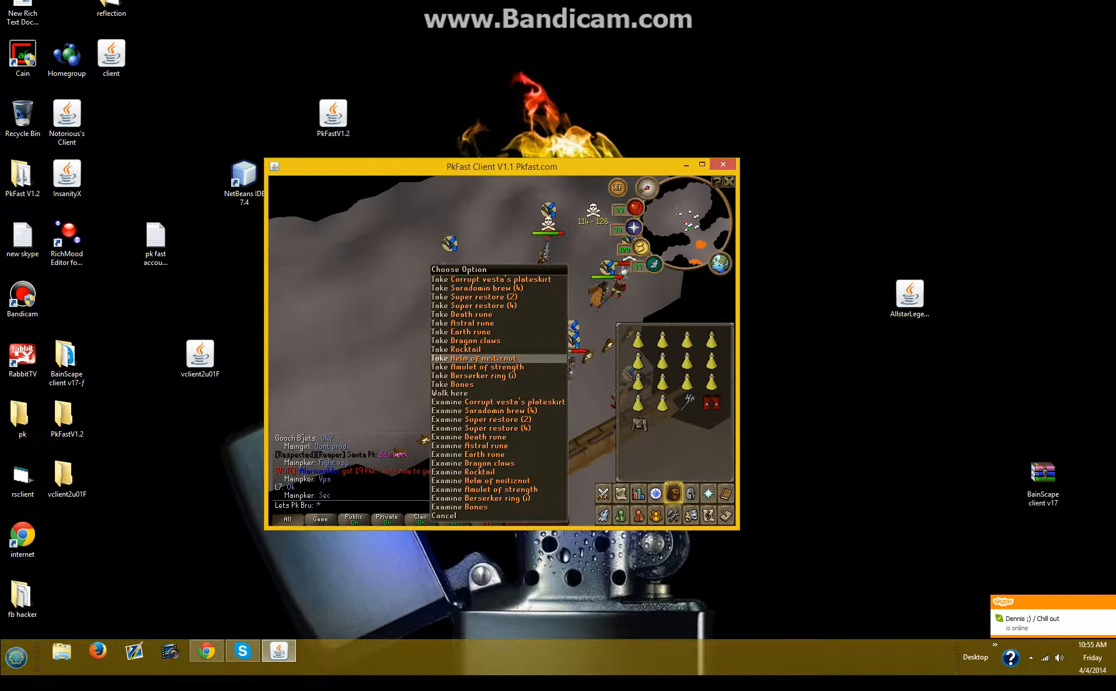
Take an item from the loot pile, then start a message to a friend.
click(477, 376)
text(0)
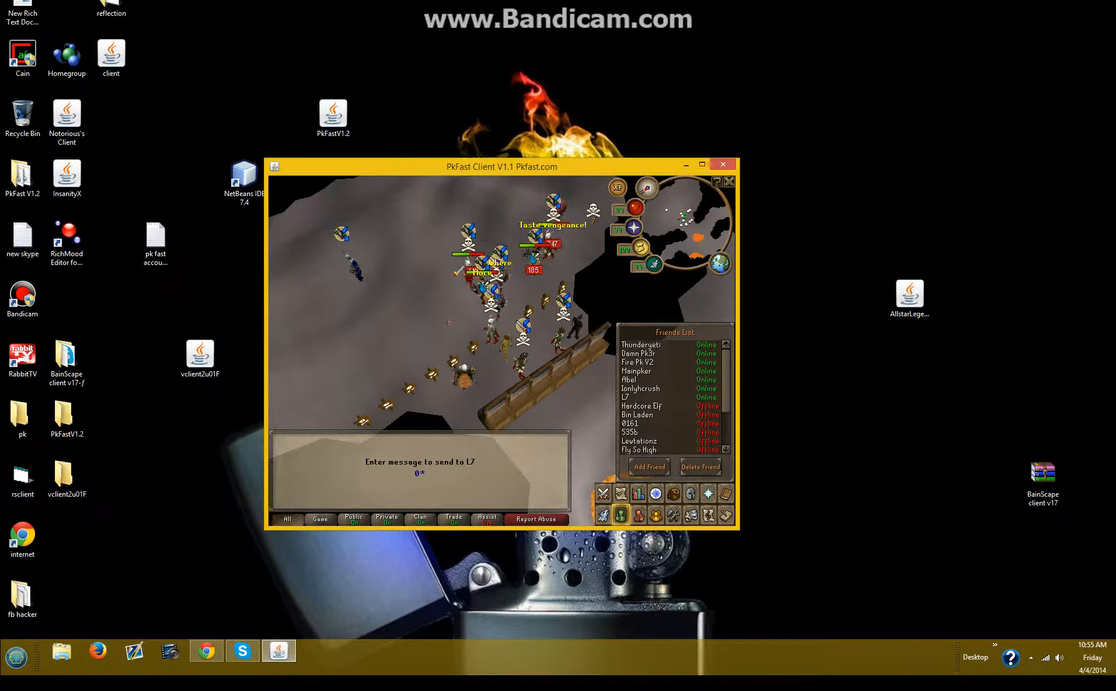
Send the friend 'OMFGGGGGG L' and 'LMFAOOO TY BRUH', then show the Lunar spellbook.
text(OMFGGGGGG L)
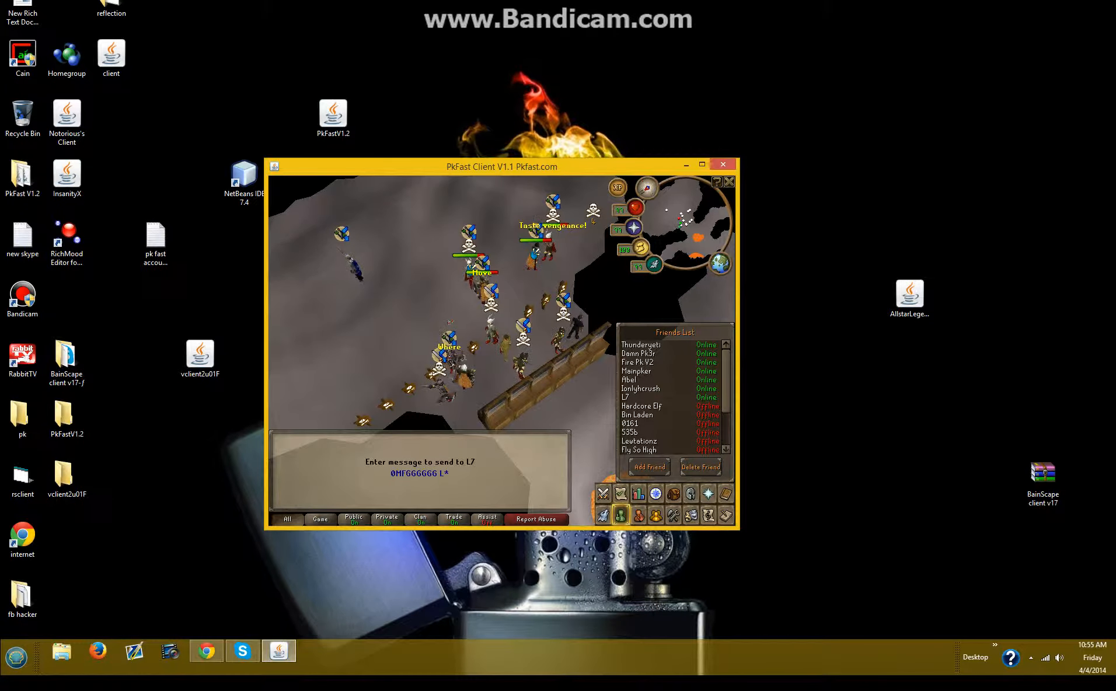
text(LMFAOOO TY BRUH)
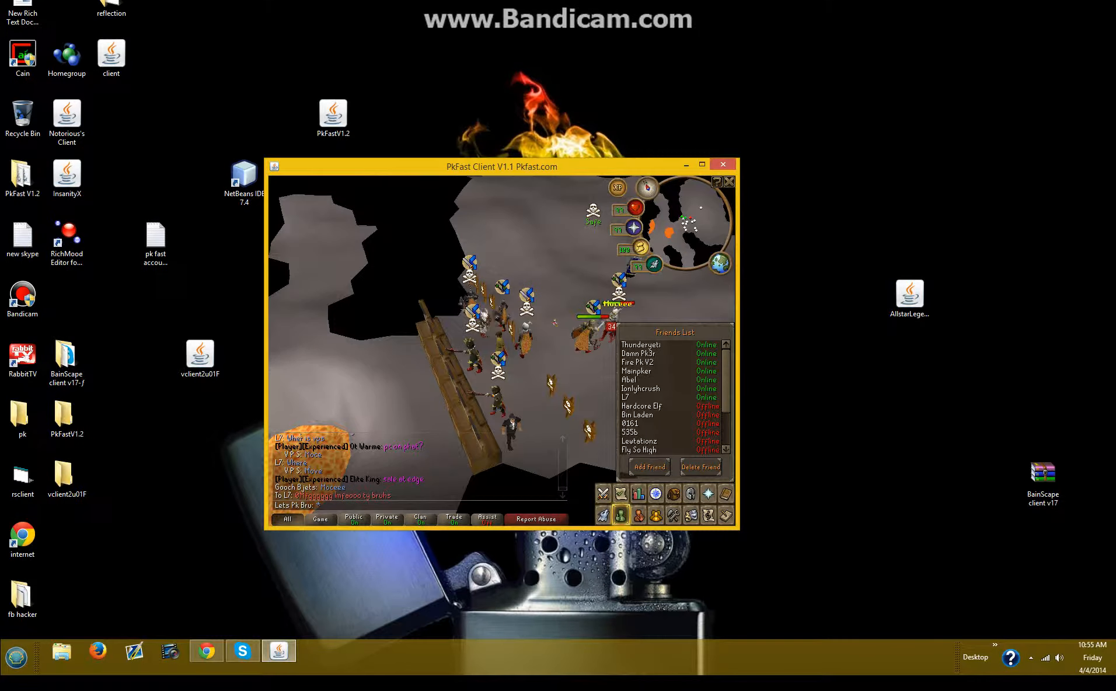
click(726, 494)
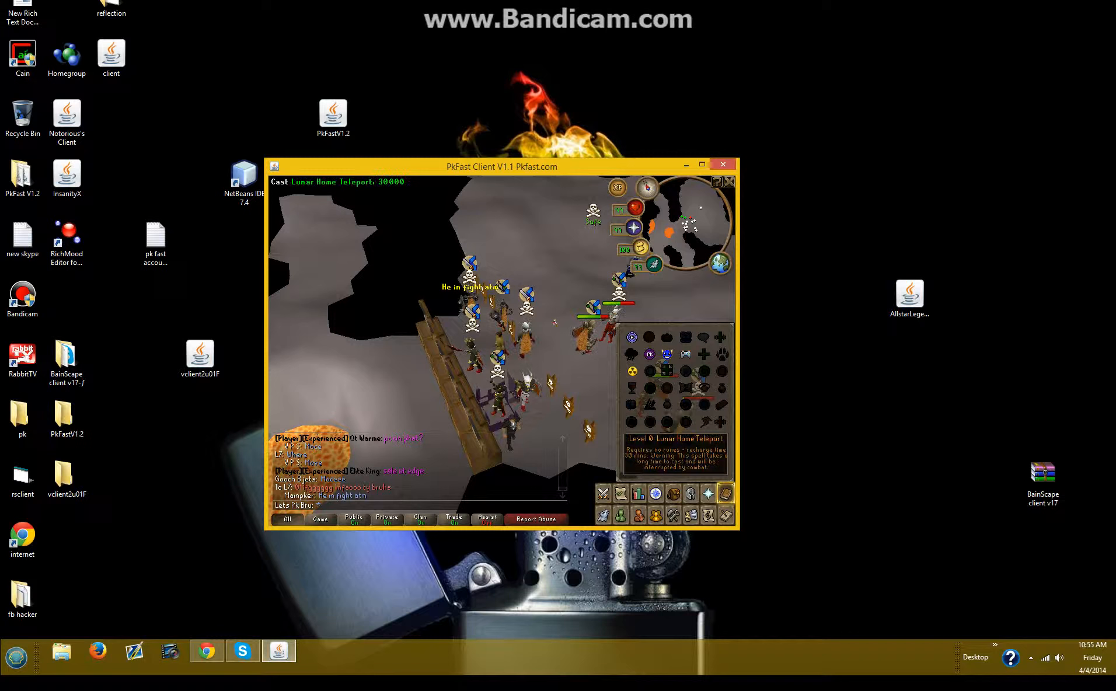